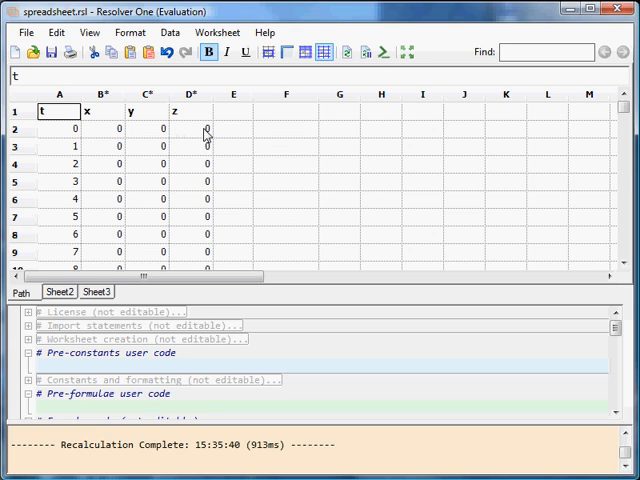
mouse_move(204, 142)
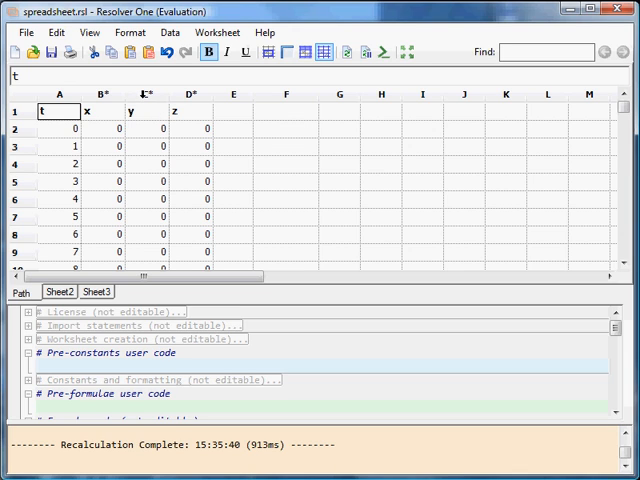
Step: Give column y the whole-column formula =SIN(2 * PI() * (#t#_ / 1000)) * 2.5
left_click(148, 94)
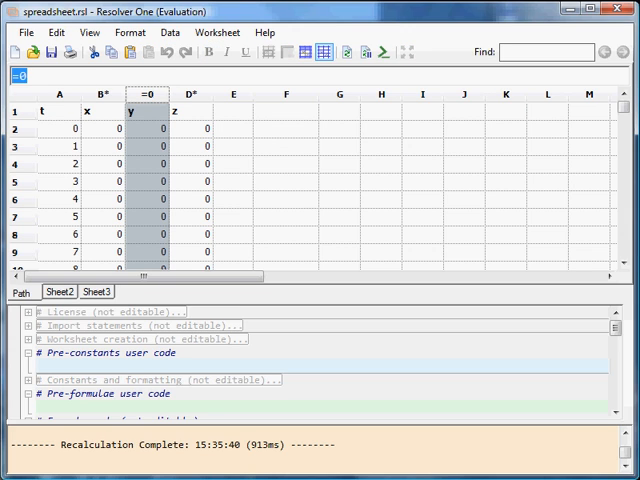
type("=SIN(2 * PI() * (#t#_ / 1000)) * 2.5")
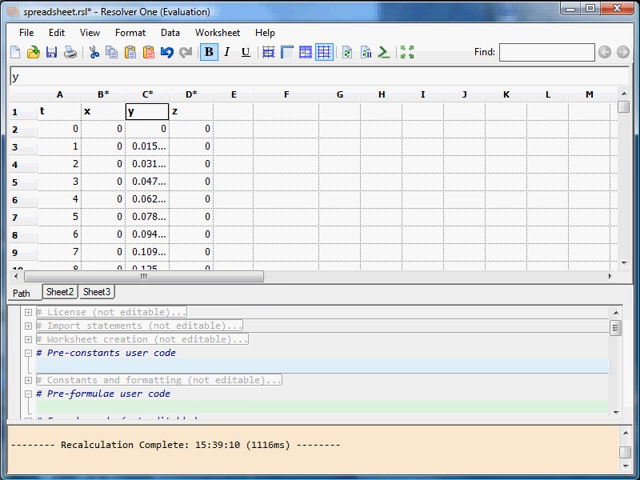
Step: Give column x the formula =COS(2 * PI() * (#t#_ / 1000)) * 2.5 by swapping SIN for COS
left_click(88, 94)
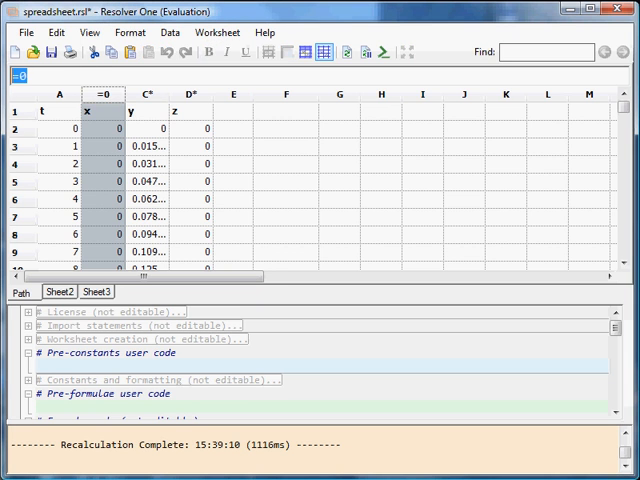
type("=SIN(2 * PI() * (#t#_ / 1000)) * 2.5")
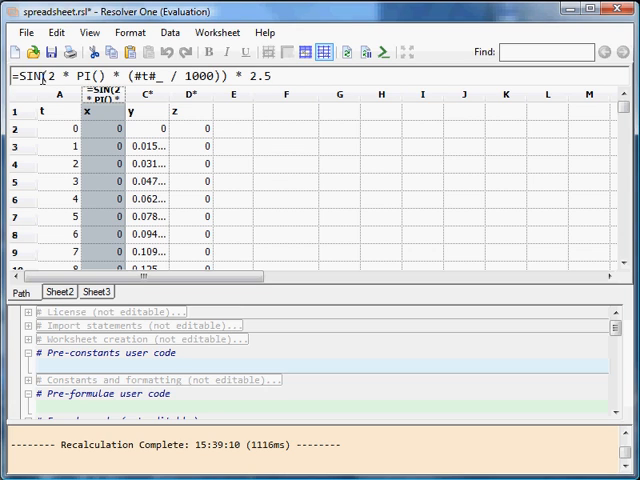
type("CO")
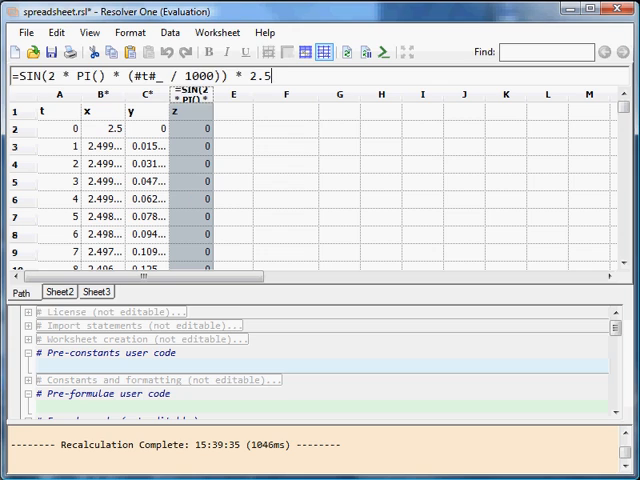
double_click(28, 76)
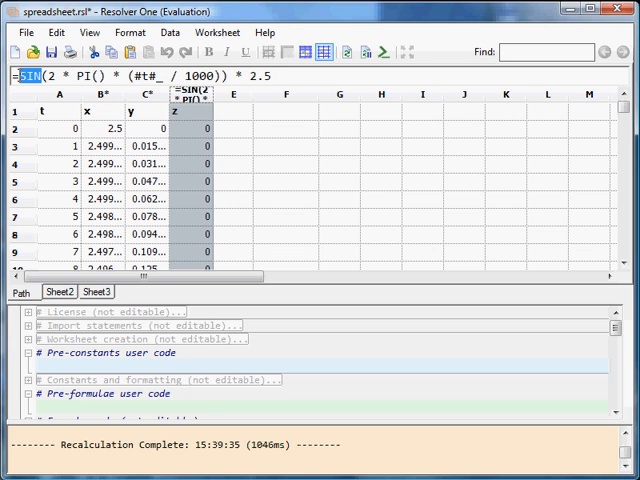